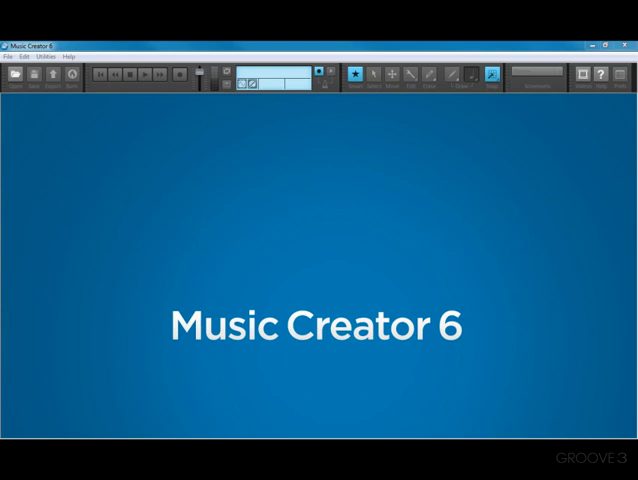
mouse_move(31, 155)
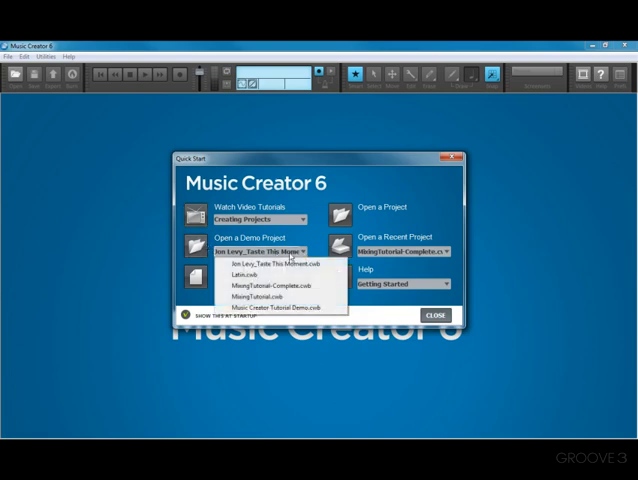
Unpack and open the MixingTutorial-Complete.cwb demo project
left_click(271, 285)
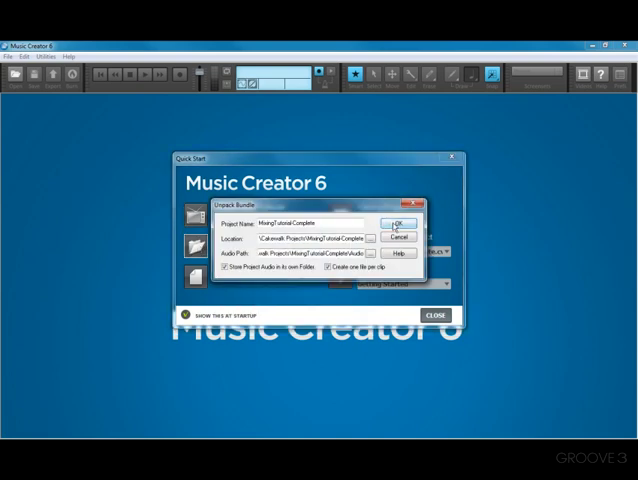
left_click(393, 223)
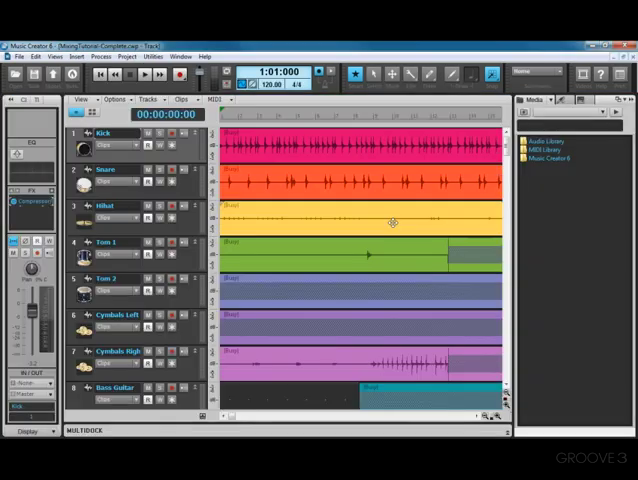
Review the Driver Mode options in Audio Devices preferences, keeping MME (32-Bit)
scroll("down", 3)
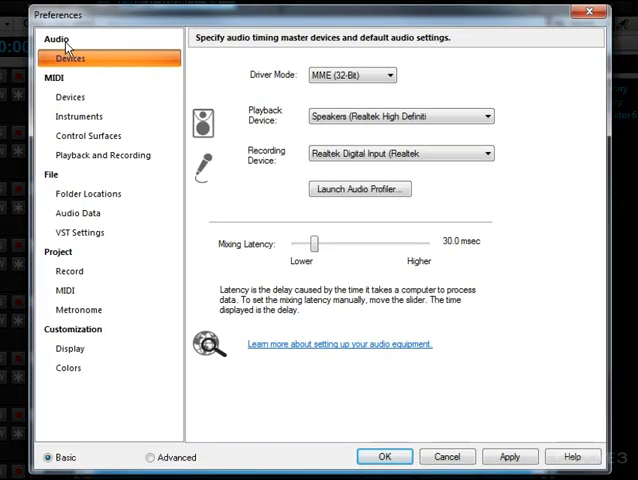
mouse_move(295, 220)
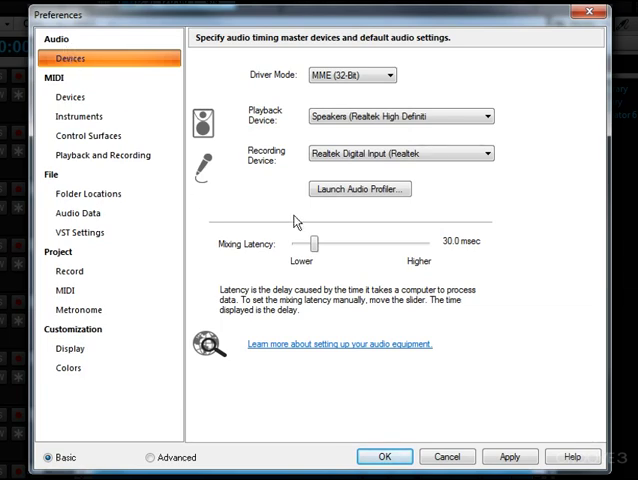
mouse_move(455, 108)
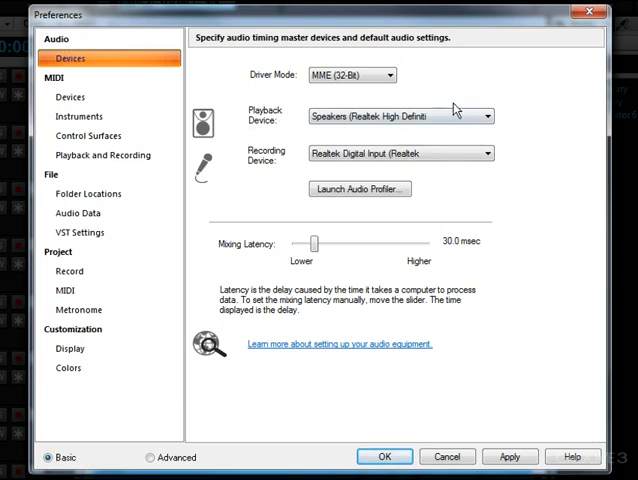
mouse_move(282, 88)
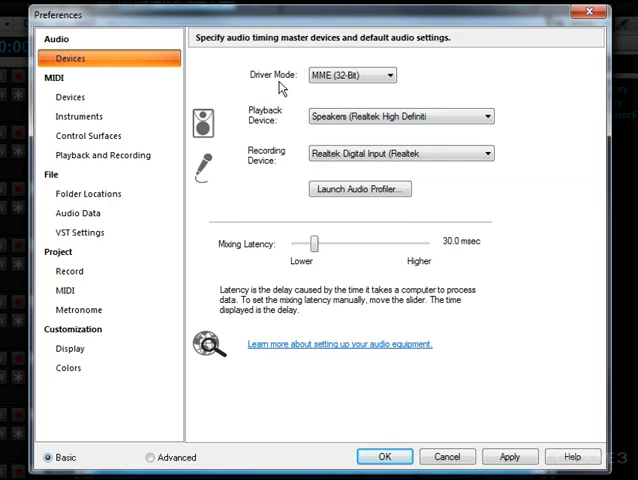
left_click(384, 74)
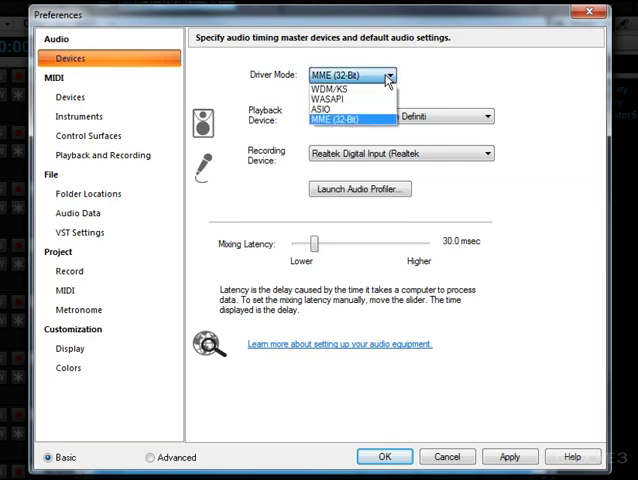
mouse_move(350, 94)
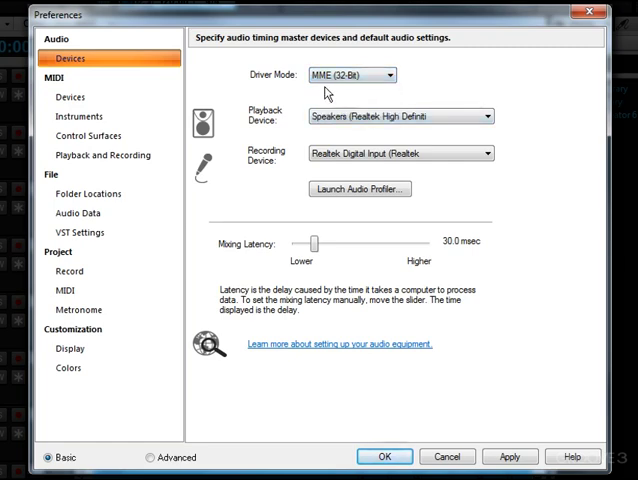
left_click(380, 74)
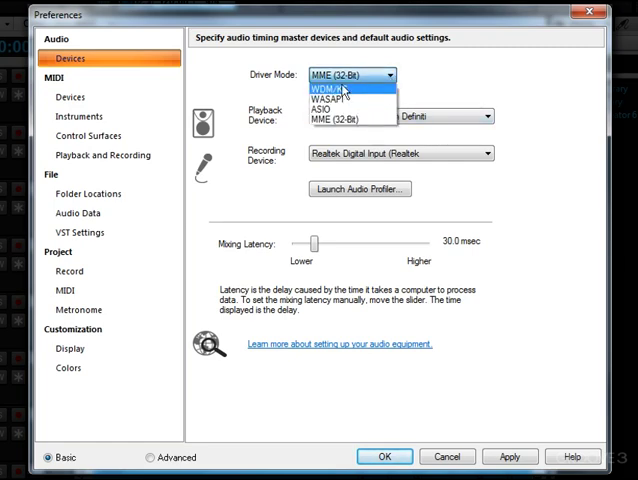
mouse_move(340, 99)
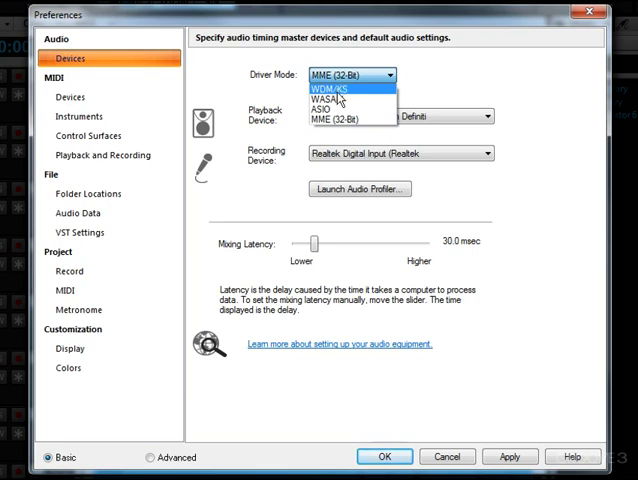
left_click(340, 130)
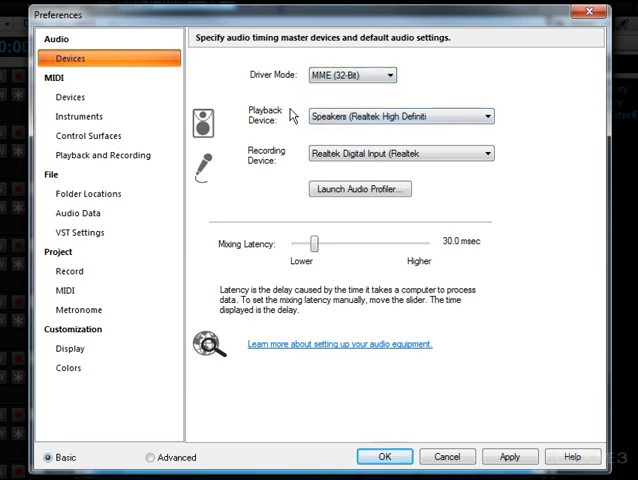
mouse_move(279, 129)
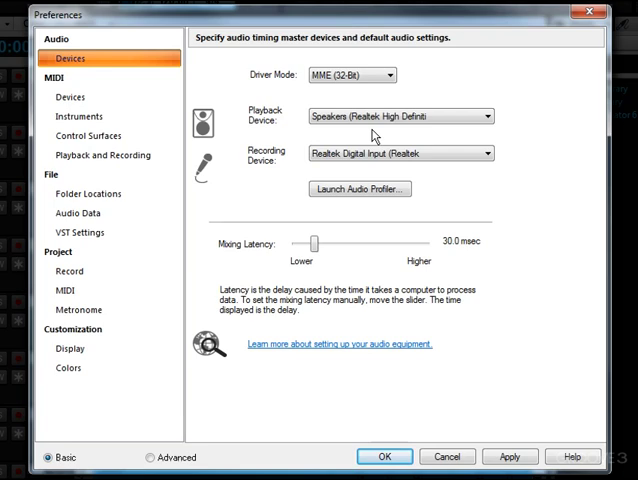
mouse_move(275, 165)
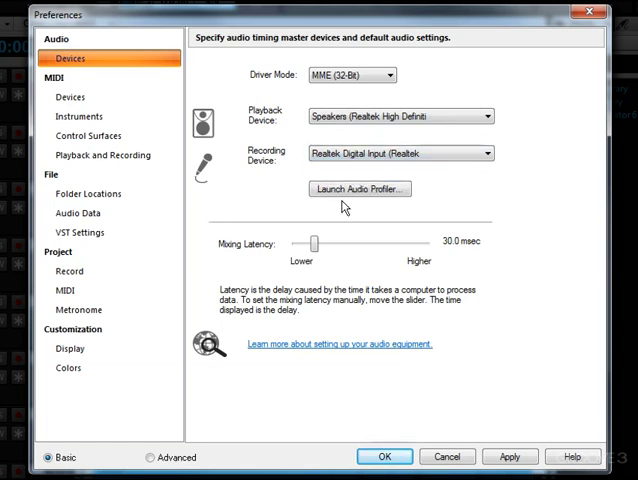
mouse_move(352, 208)
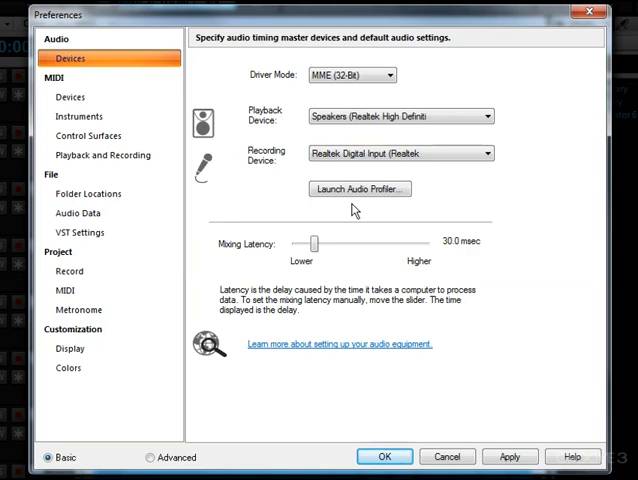
Run the Audio Profiler tests on the audio hardware and dismiss the results
left_click(359, 188)
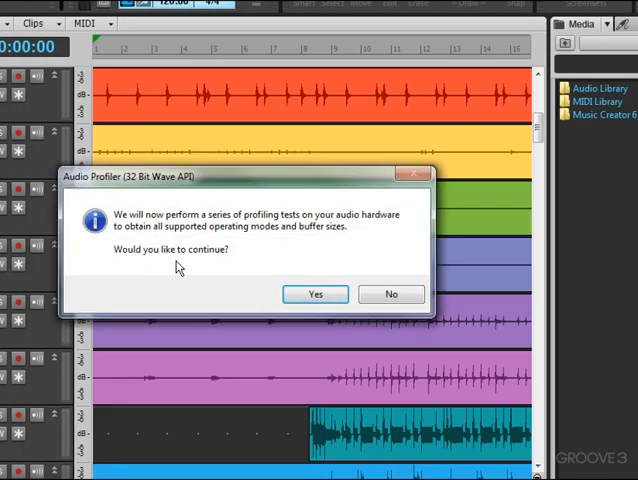
mouse_move(183, 275)
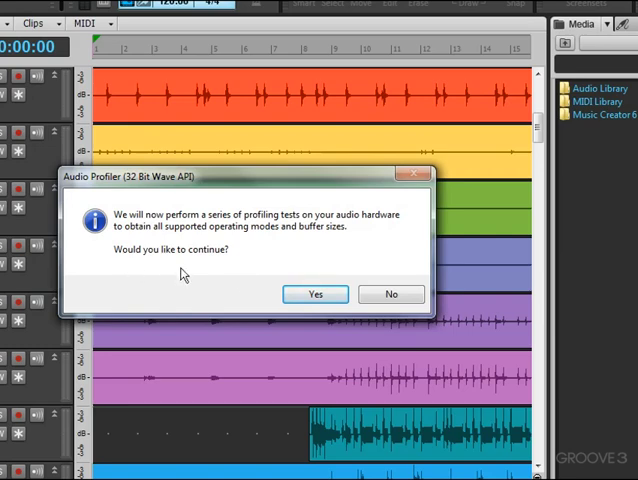
left_click(316, 294)
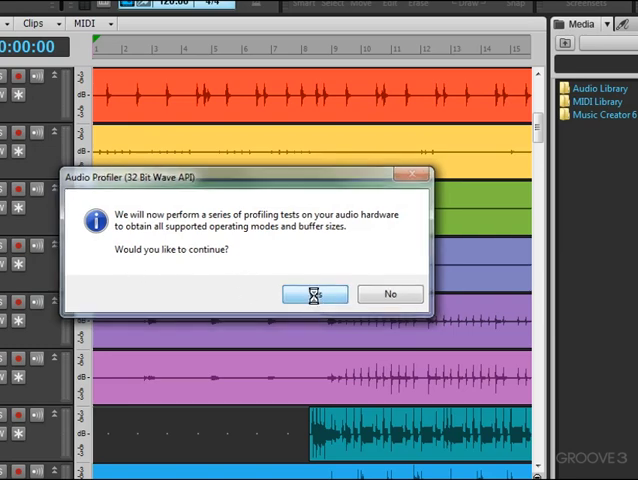
left_click(315, 293)
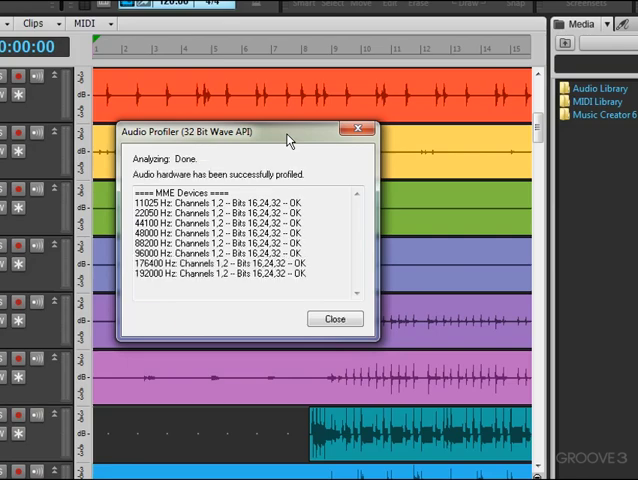
left_click(335, 318)
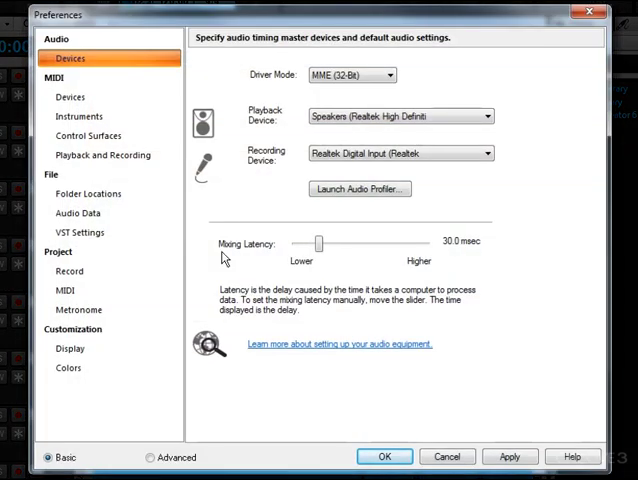
mouse_move(238, 241)
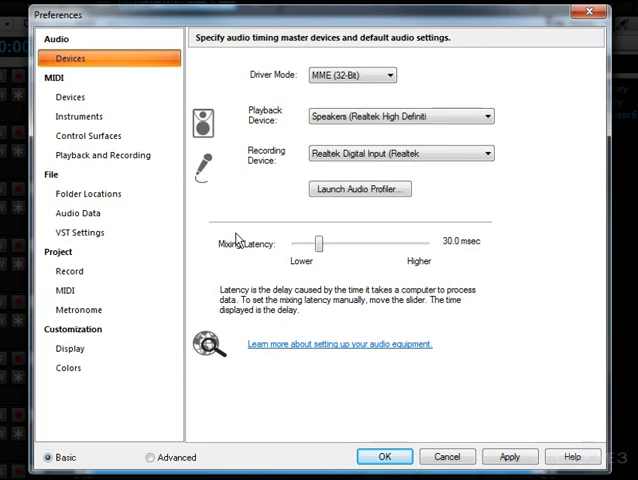
mouse_move(330, 280)
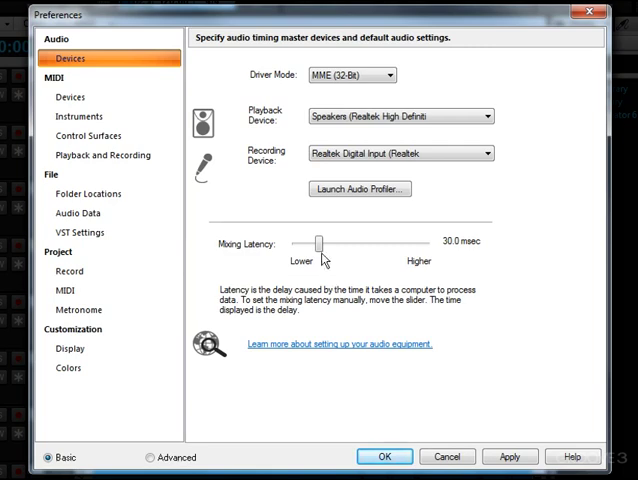
Return mixing latency to 30 msec after trying 80, then apply and close Preferences
left_click_drag(316, 240, 346, 240)
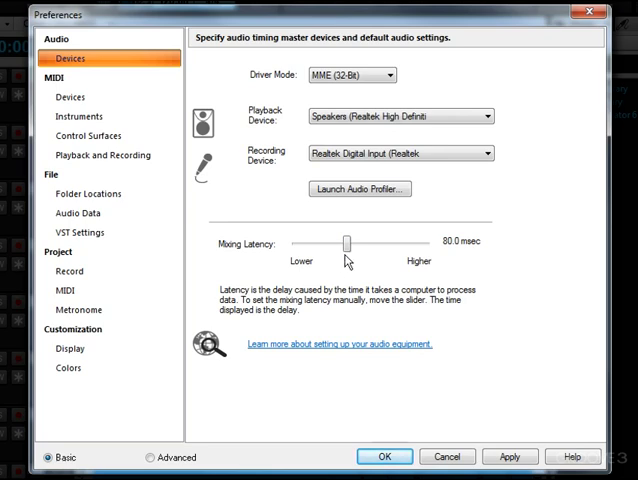
left_click_drag(345, 243, 318, 243)
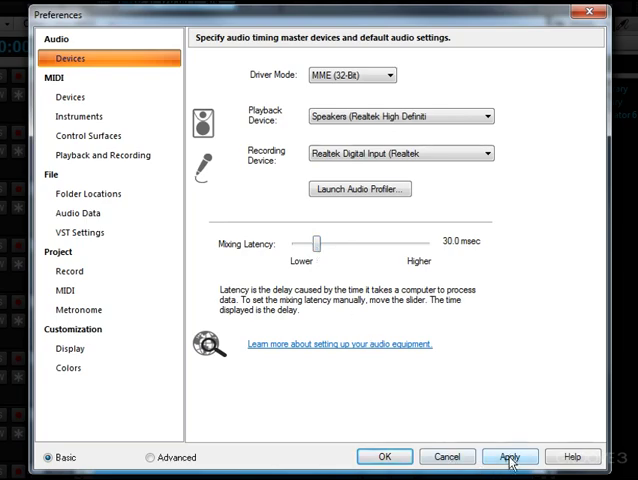
left_click(509, 456)
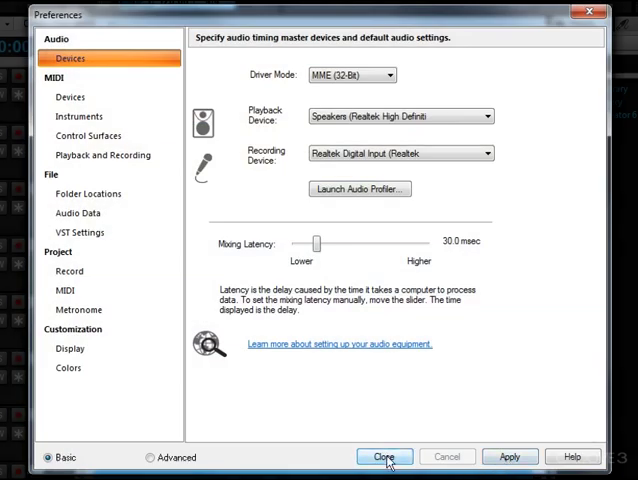
left_click(384, 456)
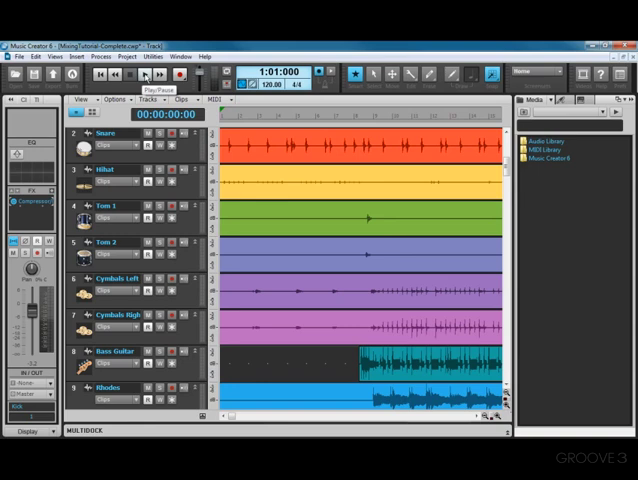
Start playback of the MixingTutorial-Complete project
left_click(144, 74)
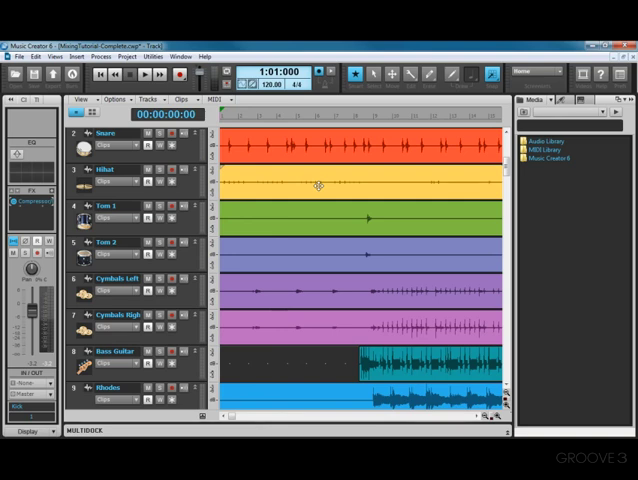
mouse_move(365, 189)
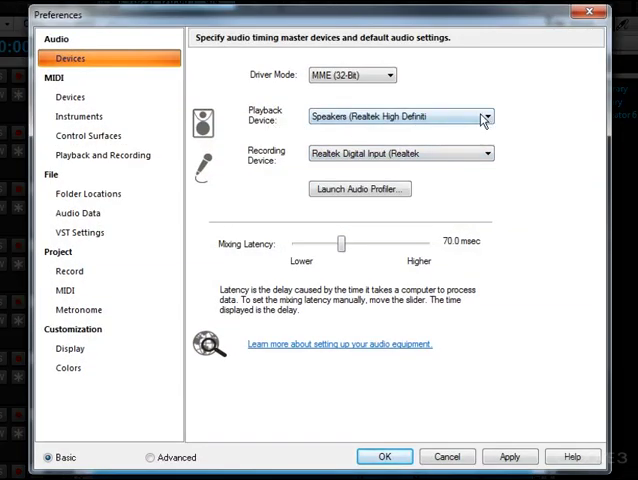
Choose Speakers (Realtek High Definition) for playback and set mixing latency to 170 msec
left_click(487, 116)
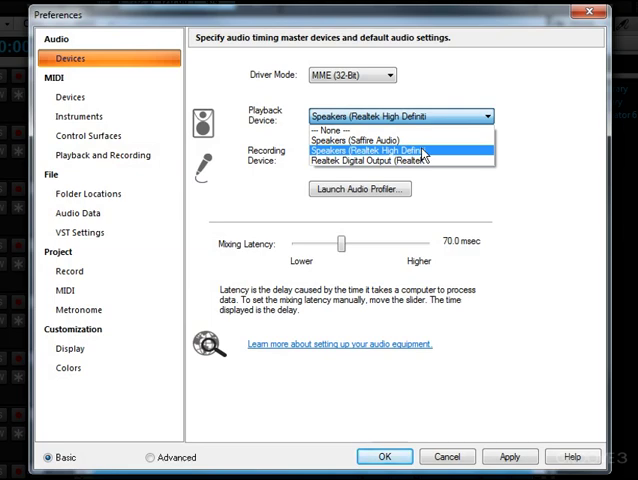
left_click(395, 160)
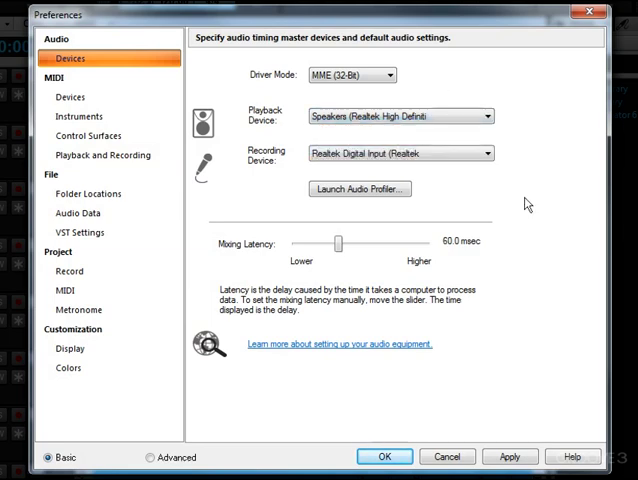
left_click_drag(338, 242, 345, 242)
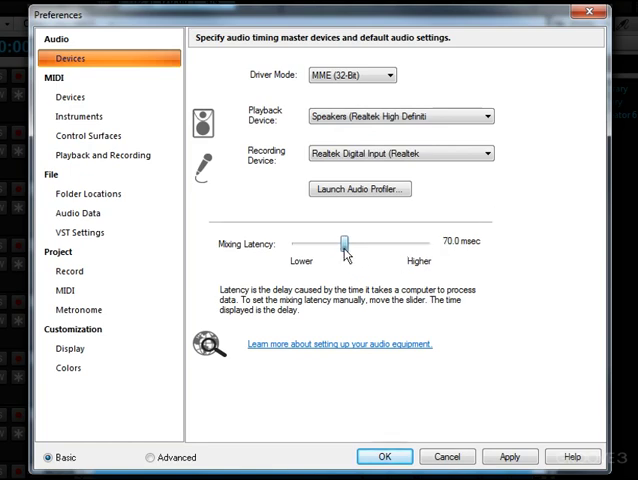
left_click_drag(342, 241, 375, 241)
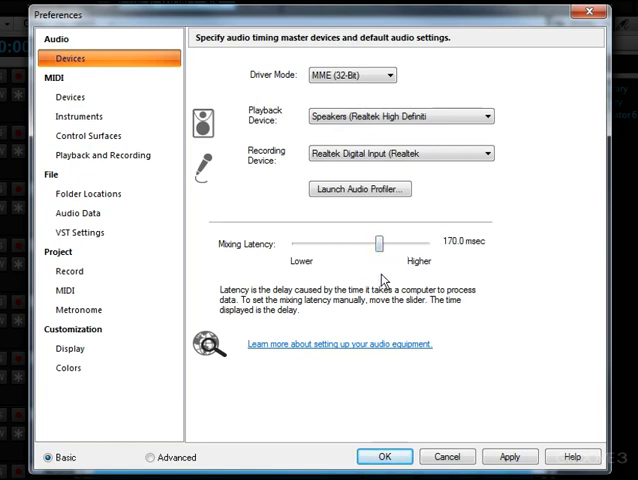
mouse_move(388, 416)
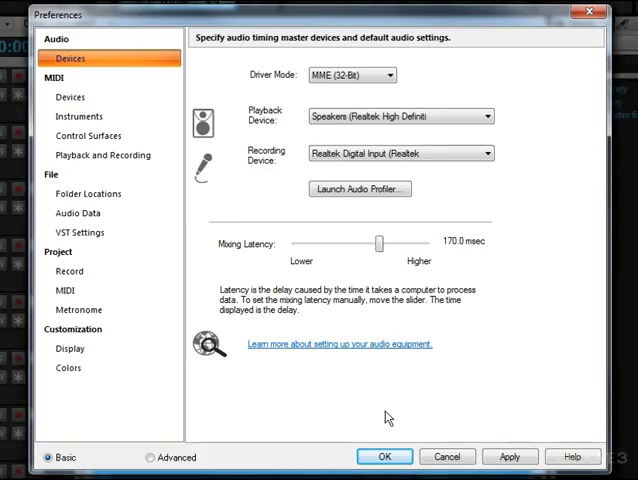
left_click(384, 456)
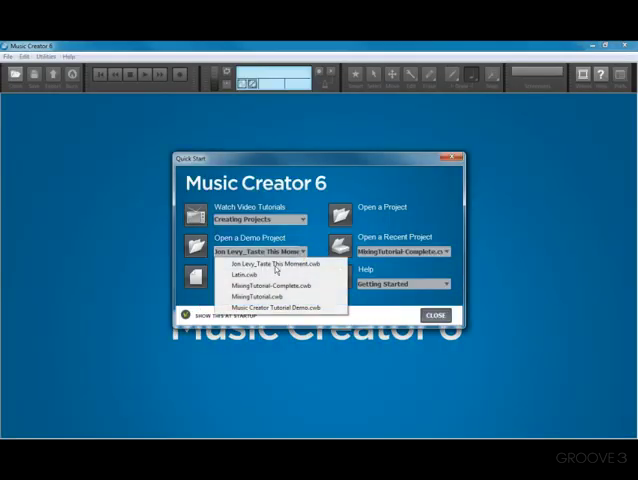
Unpack the first demo project in the list as AudioDevices
left_click(289, 285)
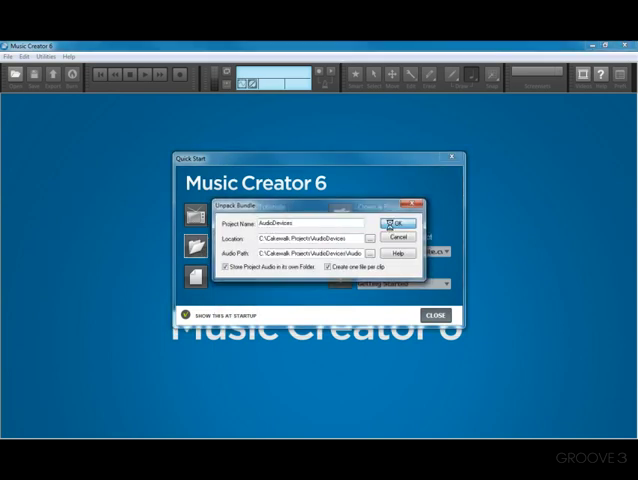
left_click(398, 222)
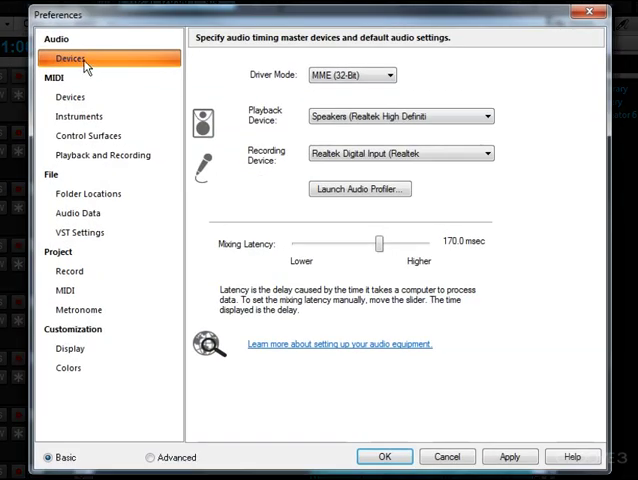
mouse_move(404, 95)
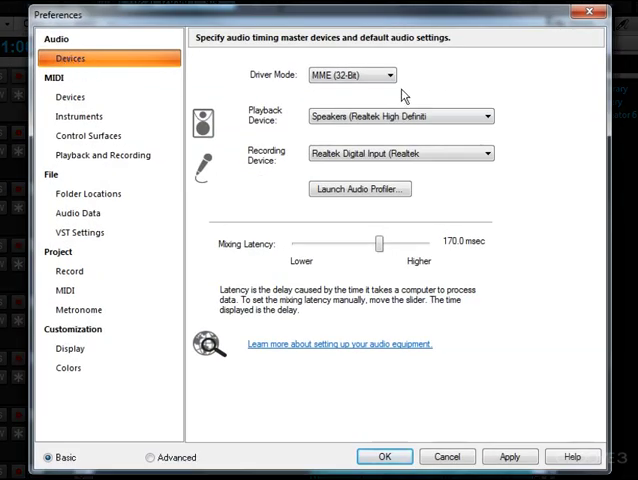
mouse_move(388, 97)
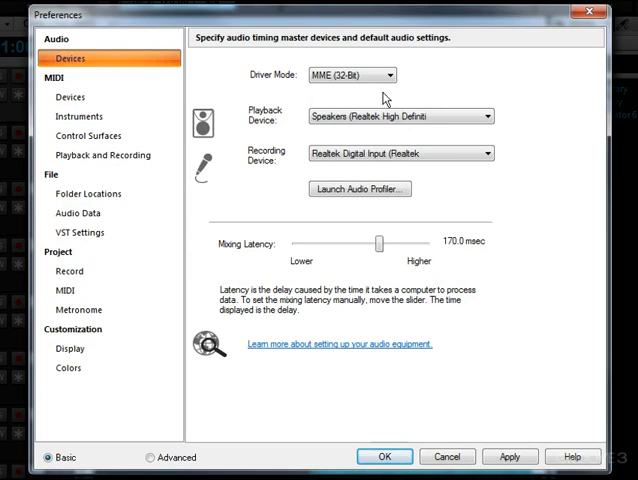
mouse_move(314, 93)
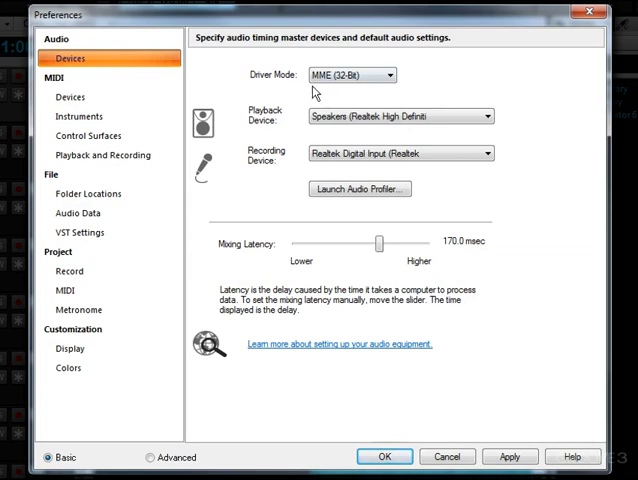
Check driver modes, then pick Samson GoMic speakers for playback and microphone for recording
left_click(378, 75)
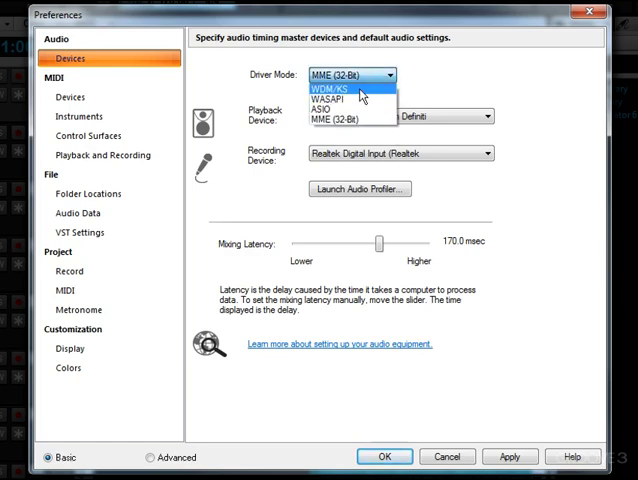
mouse_move(355, 122)
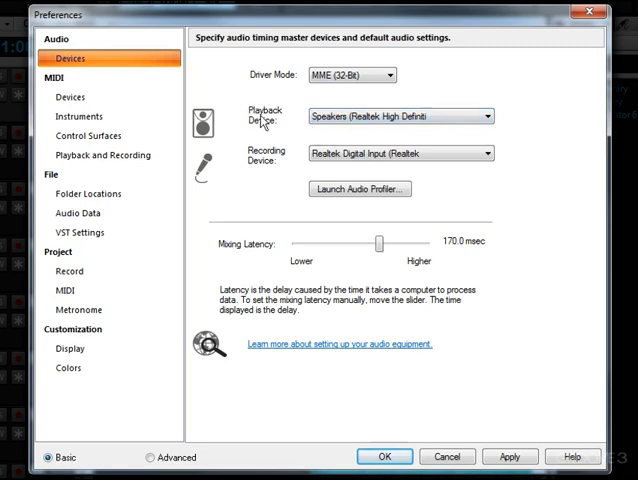
left_click(485, 116)
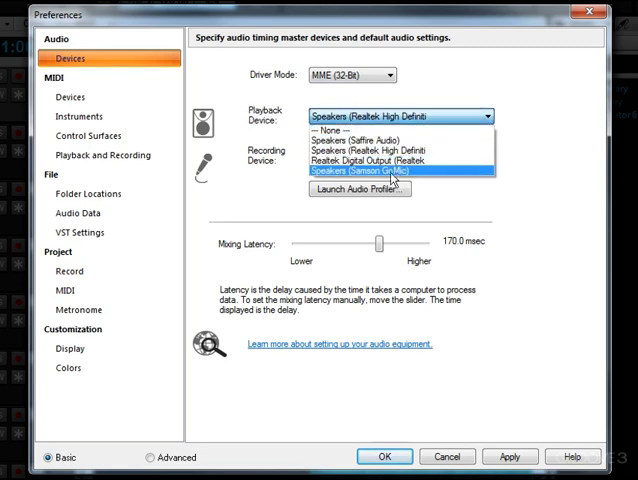
mouse_move(388, 173)
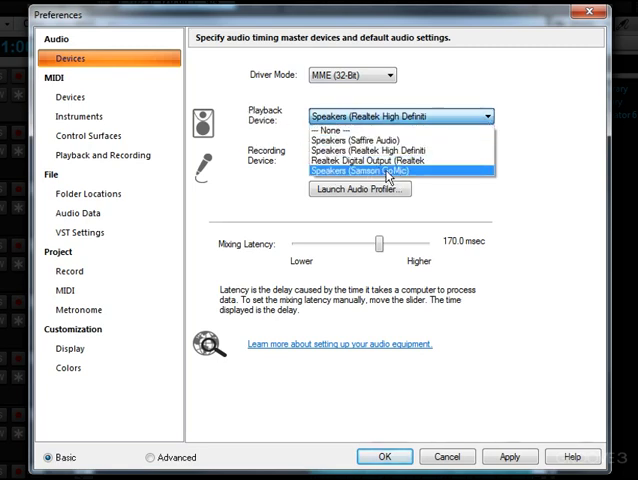
left_click(360, 171)
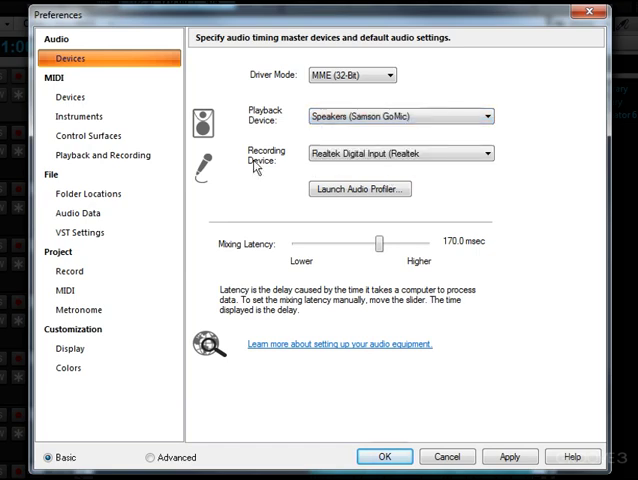
left_click(490, 153)
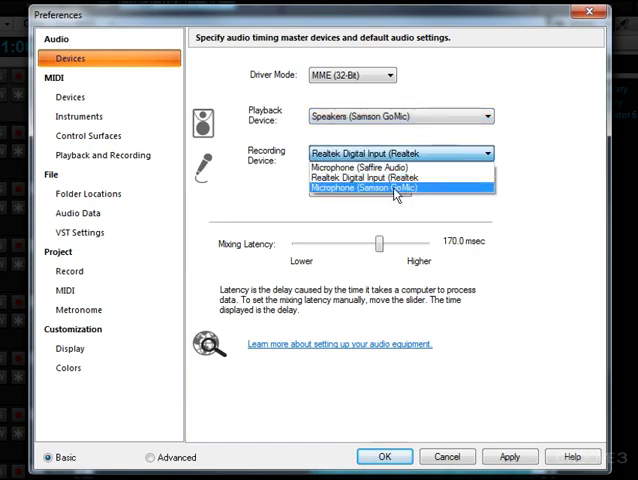
left_click(398, 187)
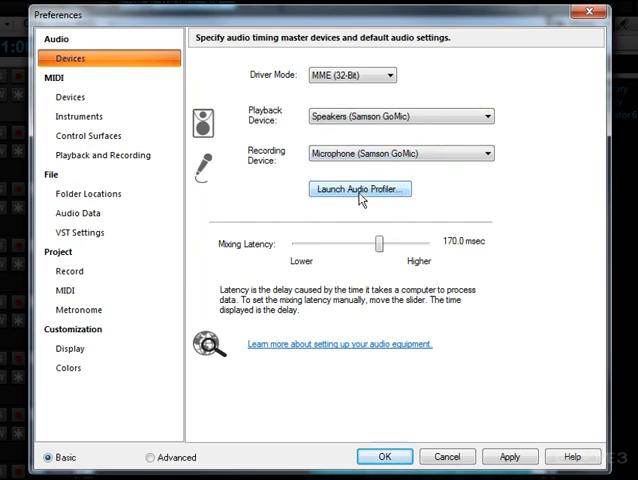
Launch the Audio Profiler, accepting reassignment of missing outputs to GoMic, and run the tests
left_click(383, 456)
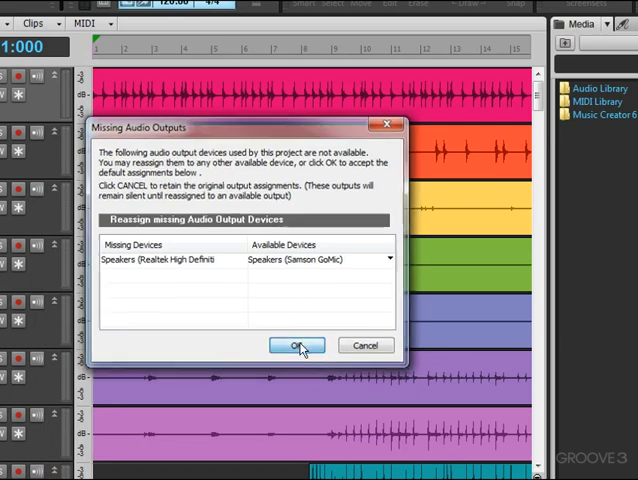
left_click(297, 345)
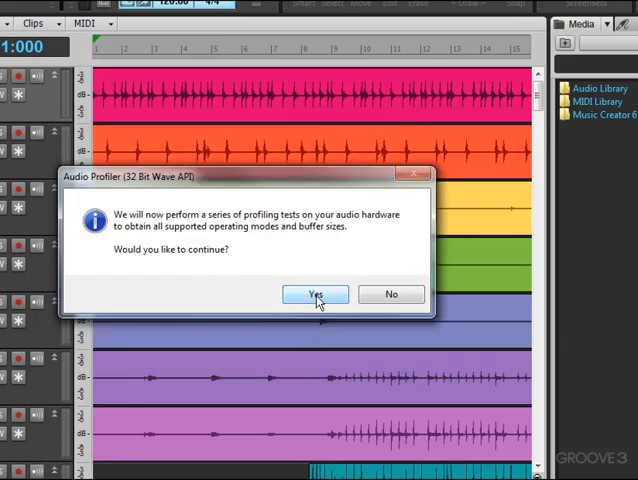
left_click(316, 294)
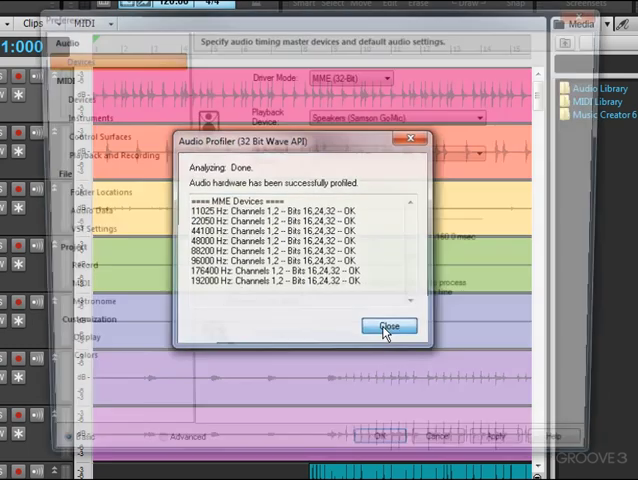
Dismiss the profiler results and settle mixing latency at 80 msec after trying 10–200 msec
left_click(390, 326)
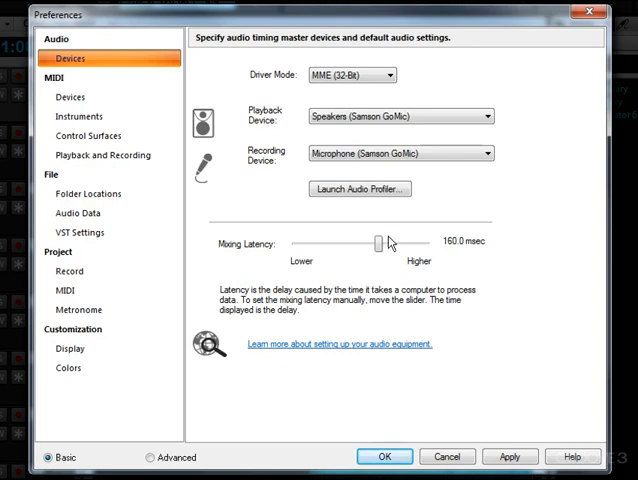
left_click_drag(372, 242, 298, 242)
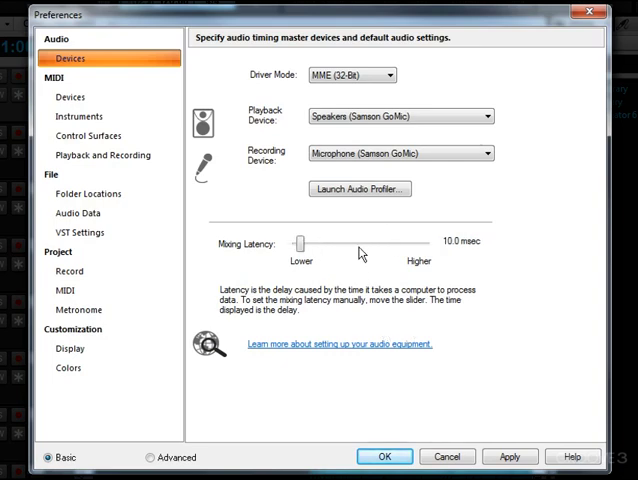
left_click_drag(305, 242, 323, 242)
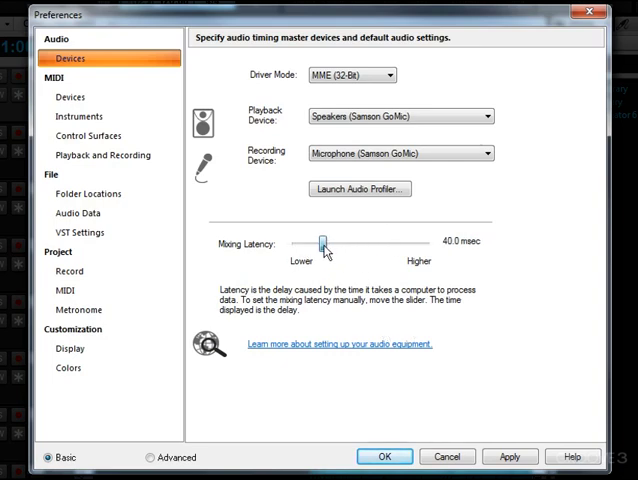
left_click_drag(322, 241, 389, 241)
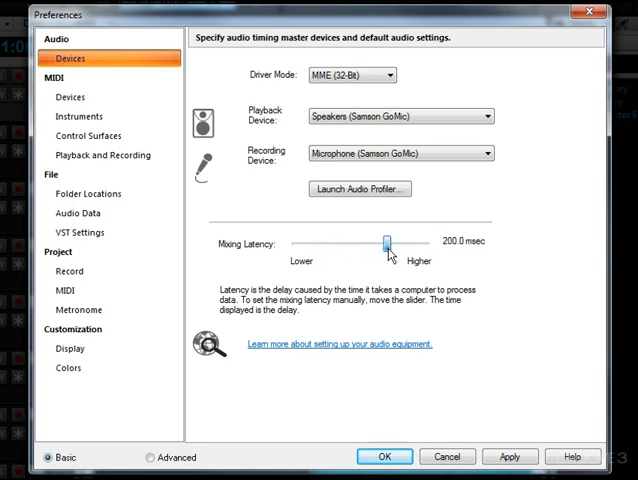
left_click_drag(388, 243, 373, 243)
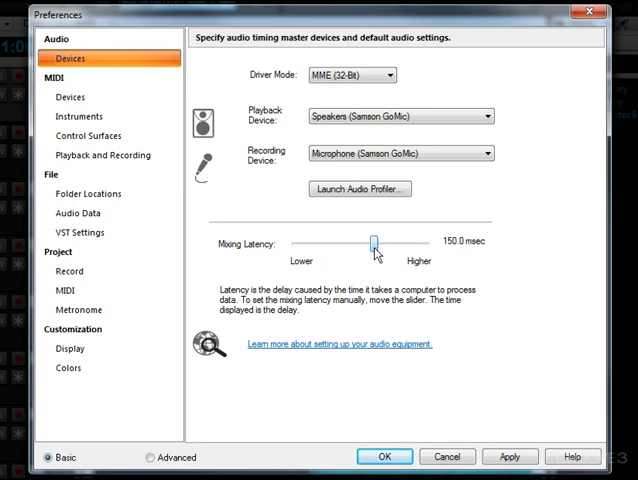
left_click_drag(372, 243, 350, 243)
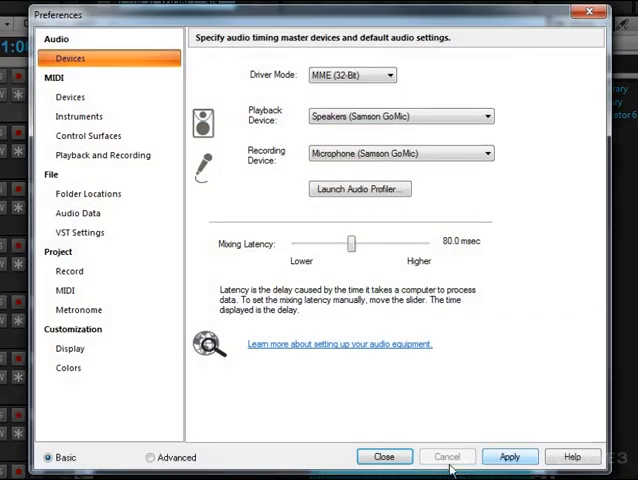
left_click(384, 456)
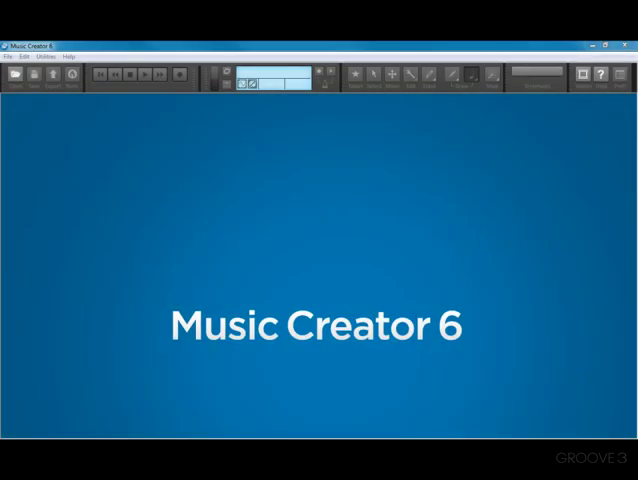
mouse_move(10, 138)
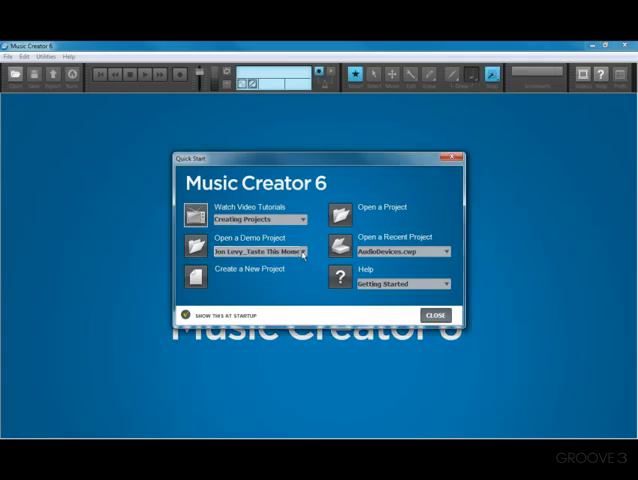
Pick a demo project from the Quick Start list and unpack it as DuoCapture
left_click(300, 250)
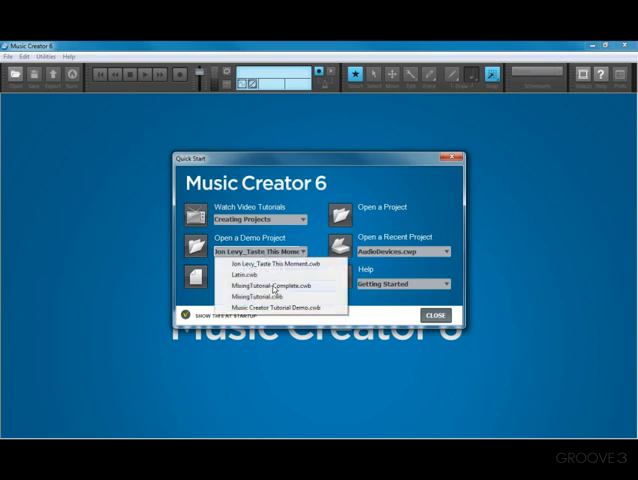
left_click(290, 287)
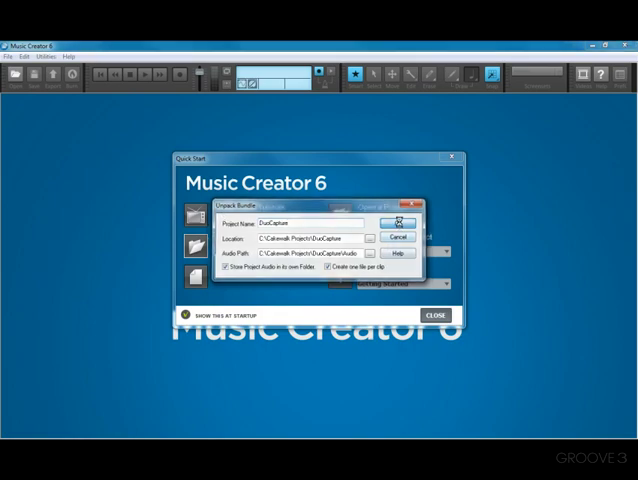
left_click(394, 221)
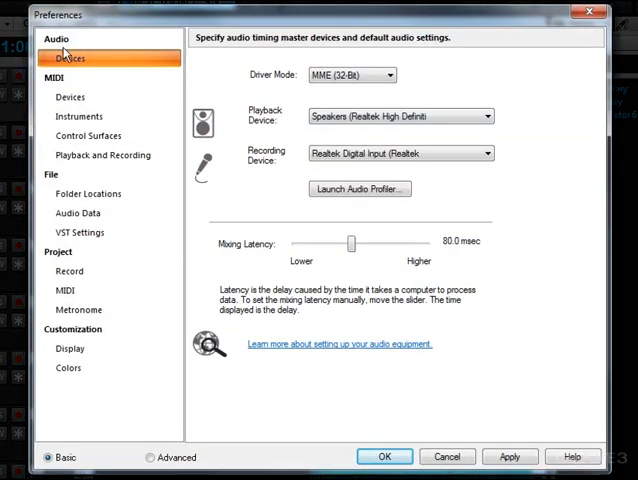
mouse_move(280, 88)
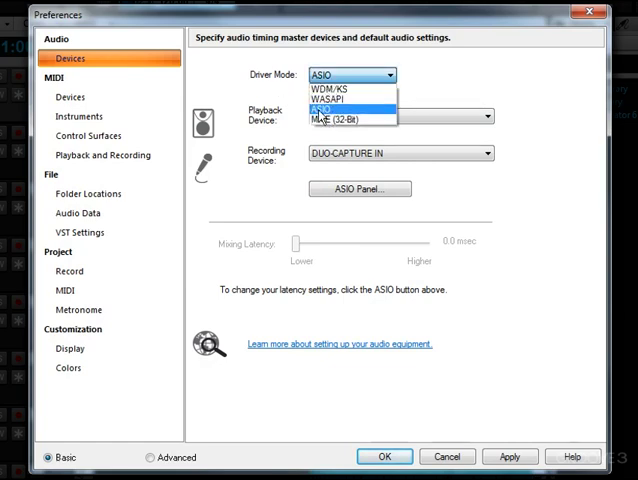
mouse_move(330, 96)
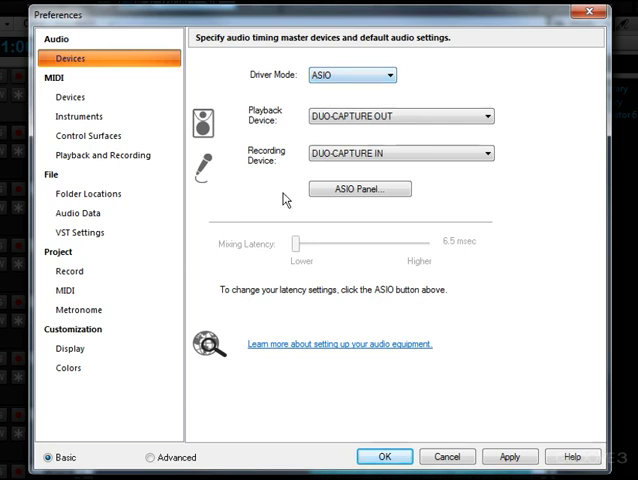
mouse_move(333, 208)
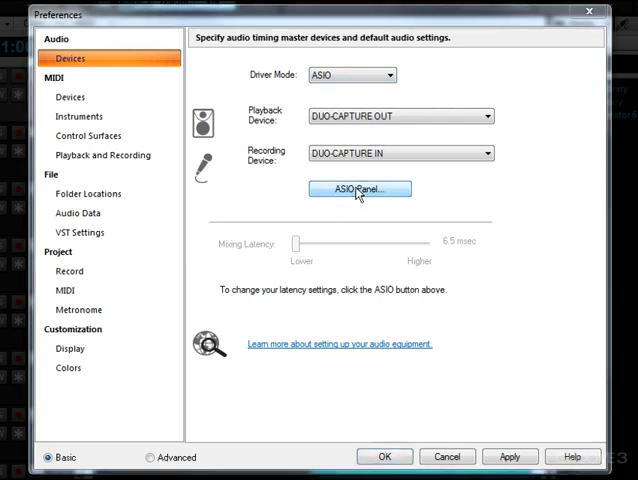
left_click(359, 189)
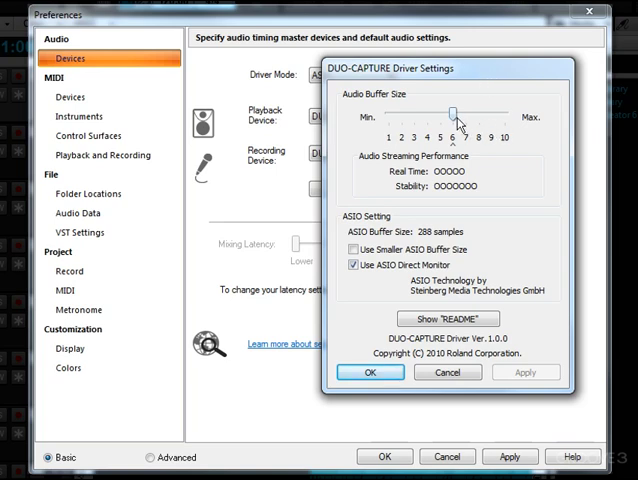
left_click_drag(456, 105, 431, 105)
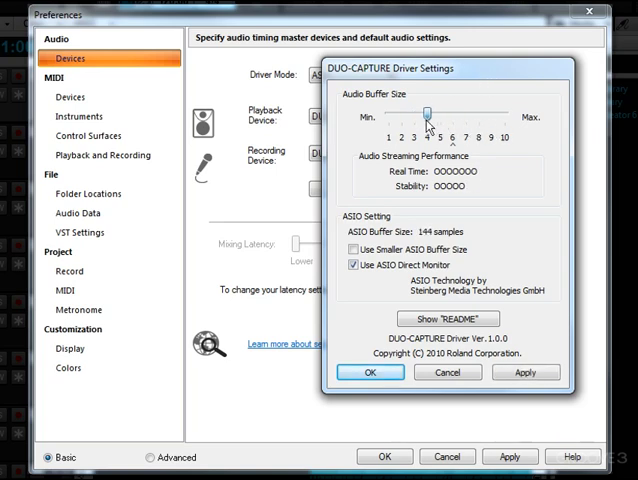
left_click_drag(429, 104, 456, 104)
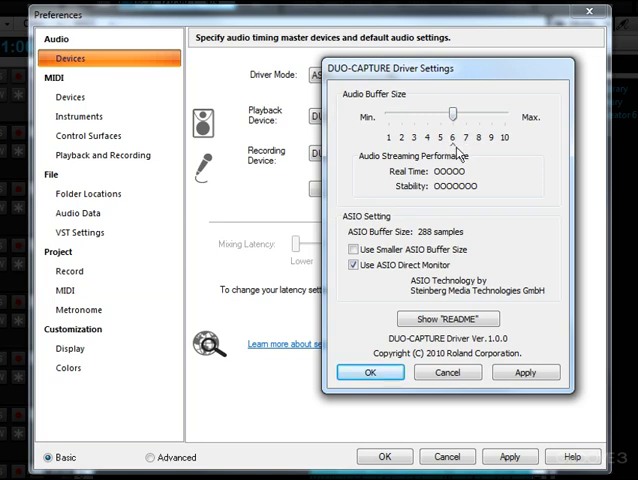
mouse_move(500, 363)
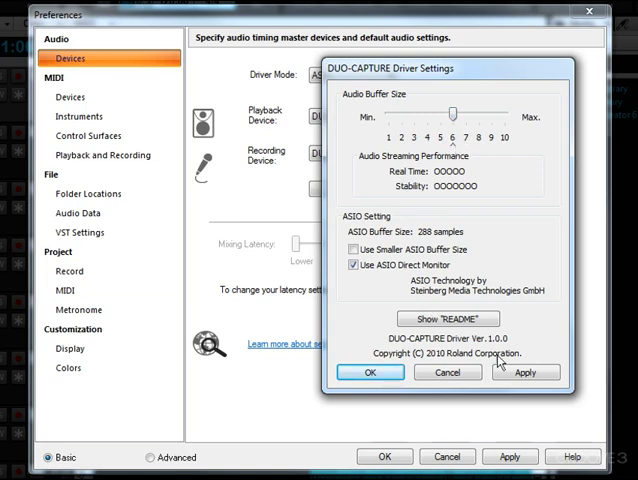
left_click(370, 372)
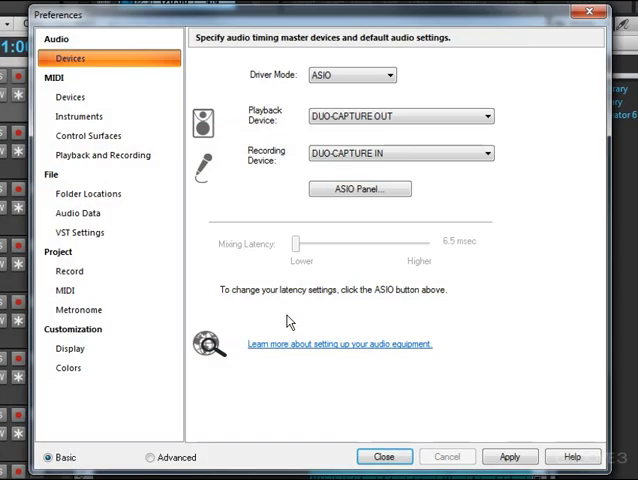
left_click(383, 456)
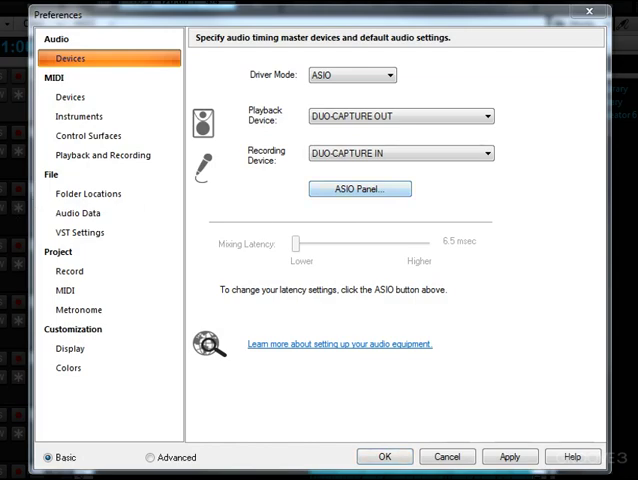
Set the DUO-CAPTURE ASIO panel's audio buffer size to 576 samples and confirm
left_click(359, 189)
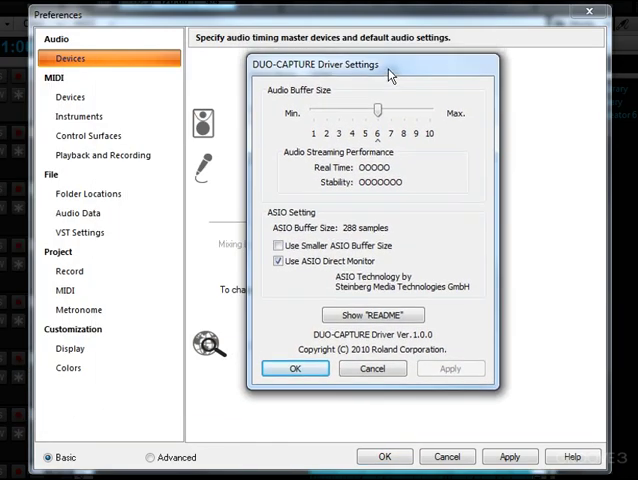
mouse_move(390, 88)
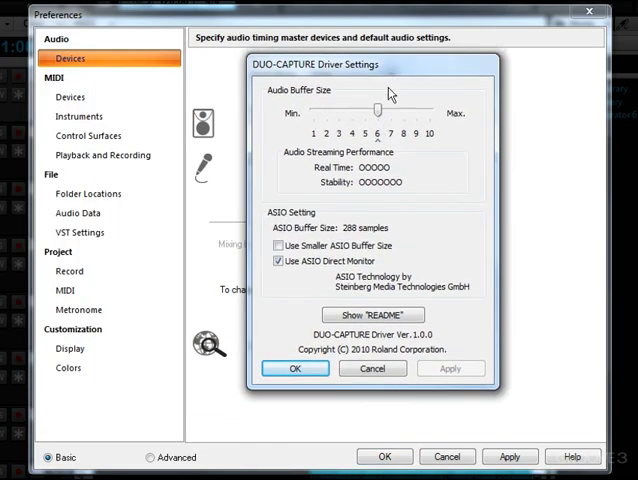
left_click_drag(376, 99, 398, 110)
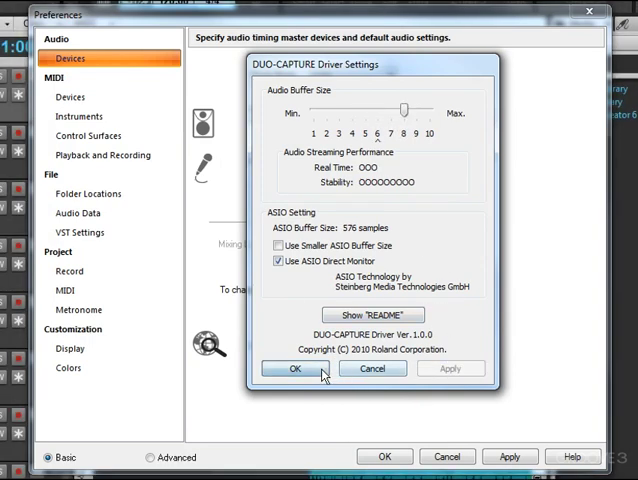
left_click(294, 368)
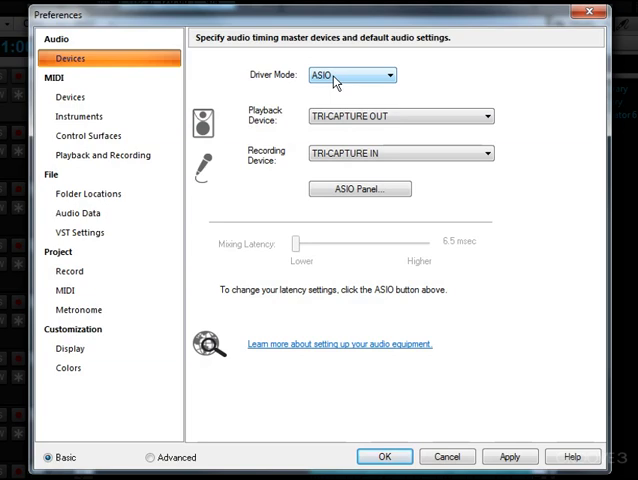
Verify Driver Mode is ASIO and Playback Device is TRI-CAPTURE OUT
left_click(485, 116)
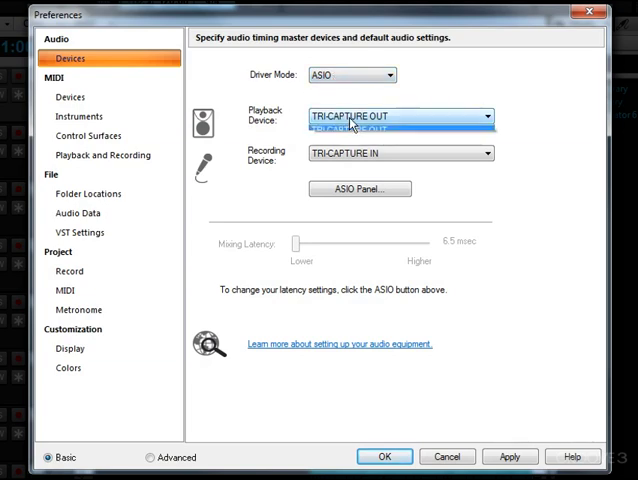
left_click(485, 152)
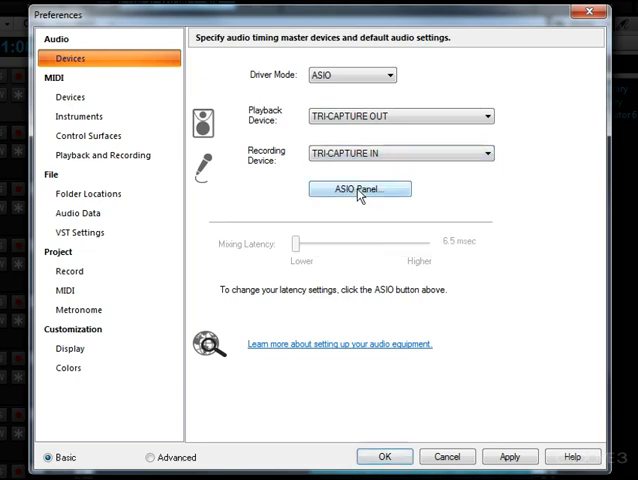
Adjust the audio buffer size slider in TRI-CAPTURE Driver Settings
left_click(358, 189)
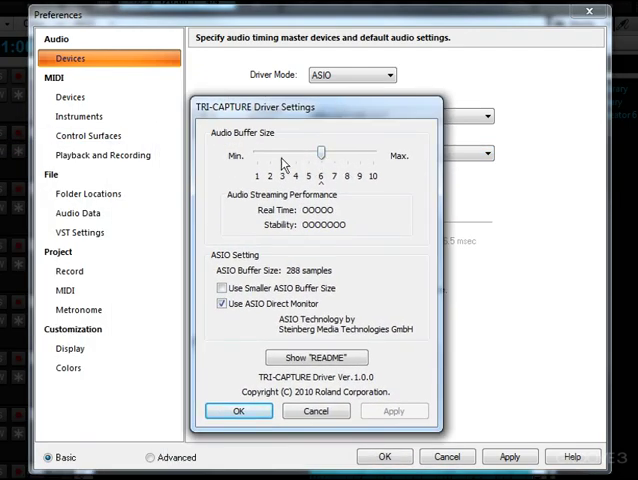
left_click_drag(320, 152, 322, 152)
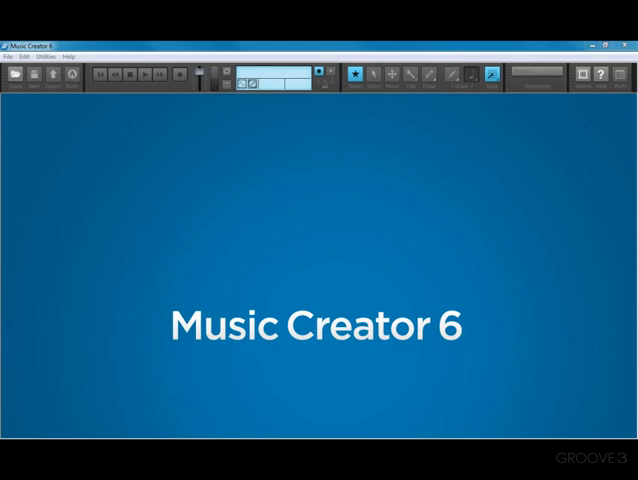
mouse_move(146, 160)
type("A-500Pro")
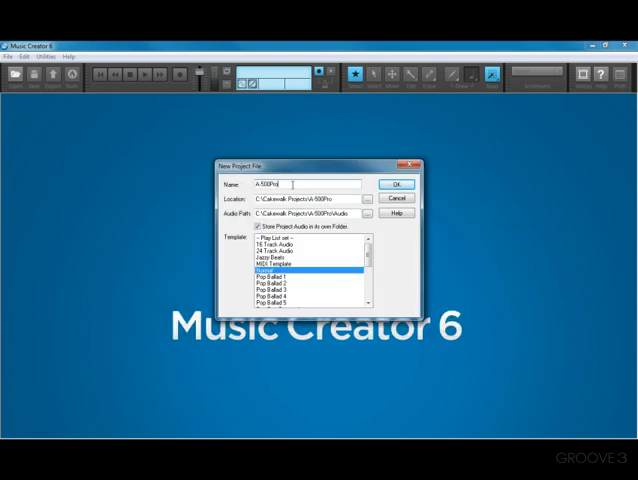
Confirm the new A-500Pro project using the Normal template
left_click(396, 183)
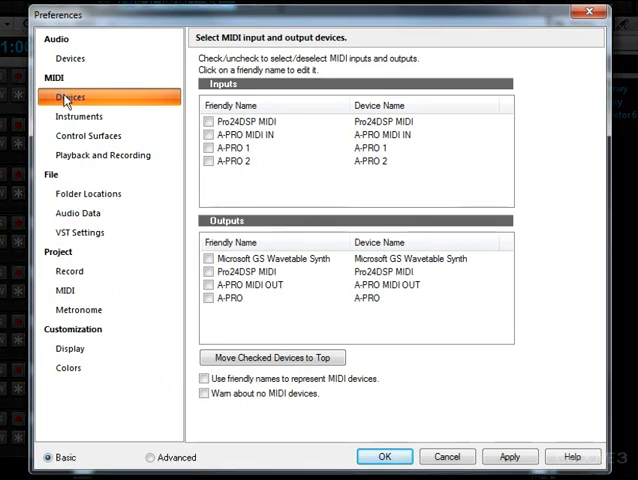
mouse_move(253, 146)
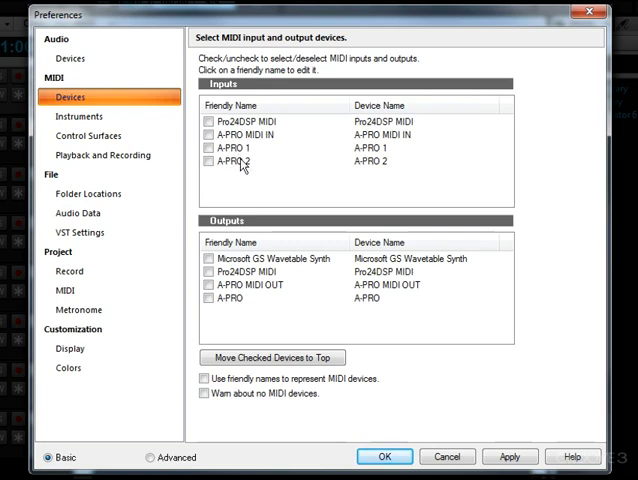
Enable the A-PRO MIDI IN and A-PRO 1 MIDI inputs
left_click(205, 135)
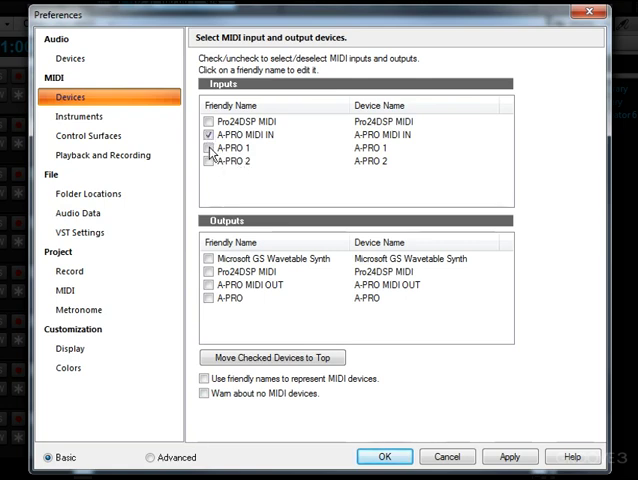
left_click(205, 148)
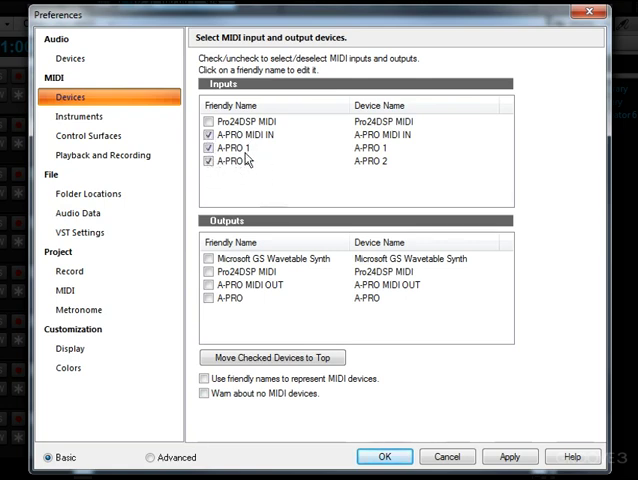
mouse_move(243, 229)
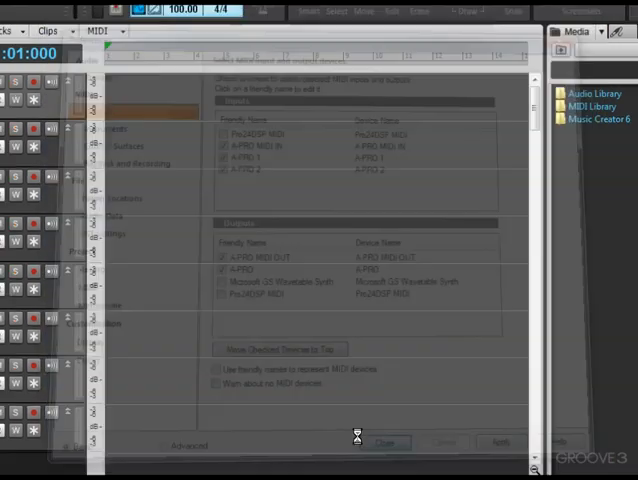
Accept the MIDI device preferences and return to the A-500Pro project
left_click(389, 441)
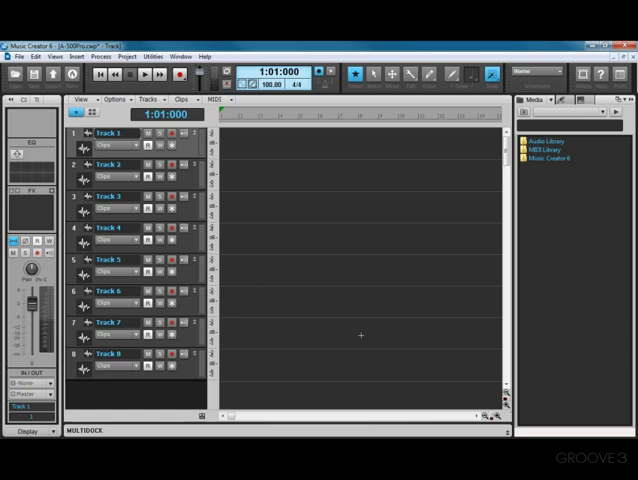
mouse_move(326, 227)
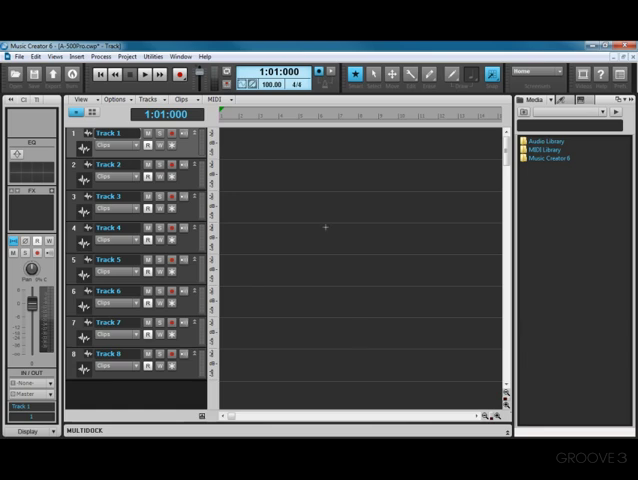